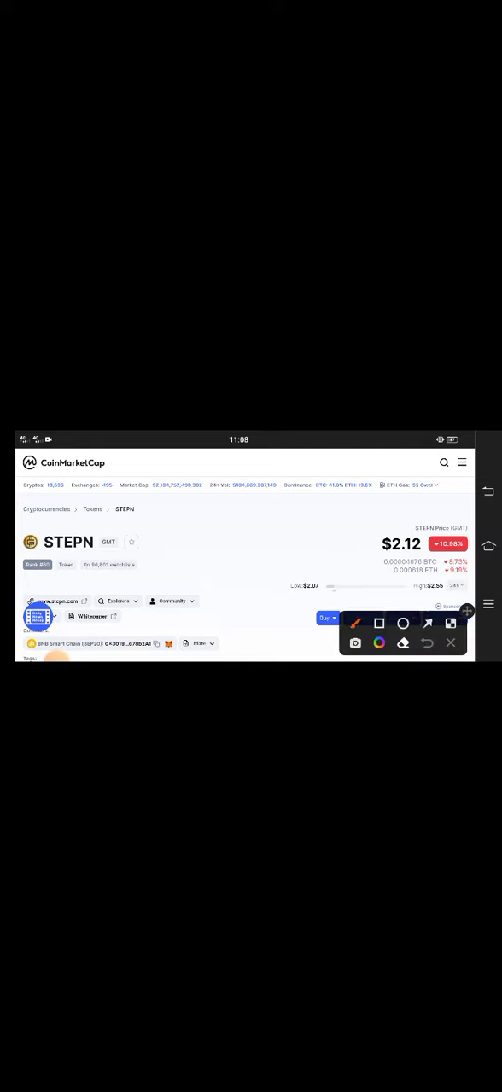
Mark the $2.12 price with a red box, then circle and point at the percent change in red.
left_click(378, 623)
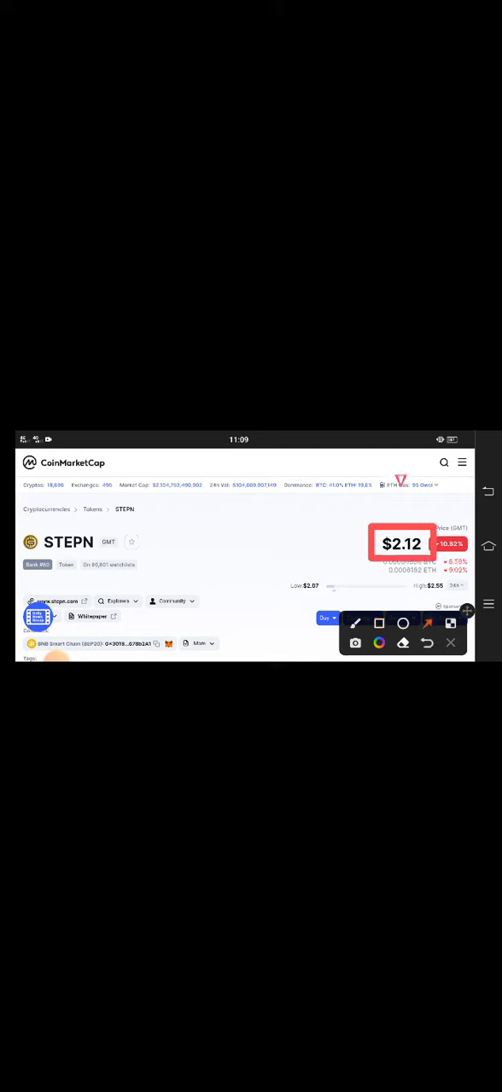
left_click_drag(401, 512, 401, 543)
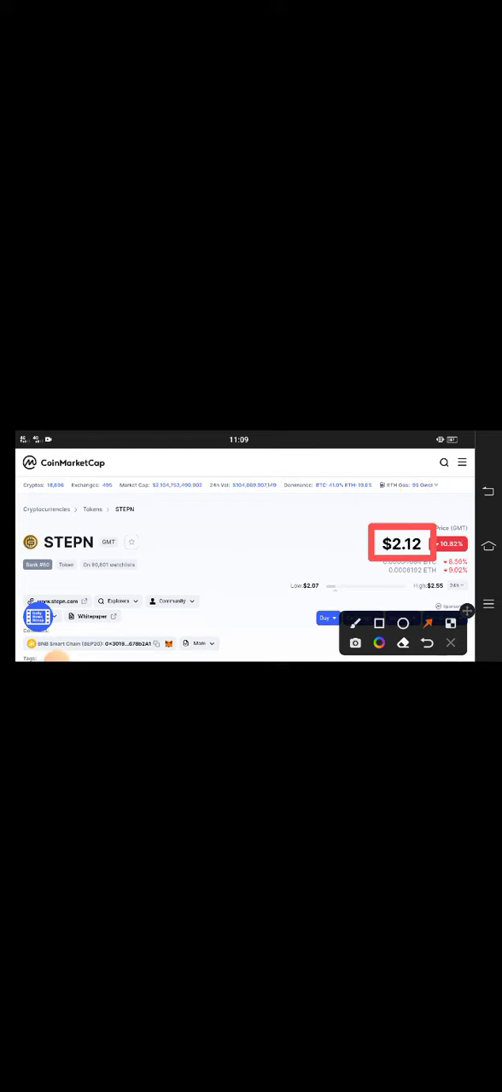
left_click(426, 642)
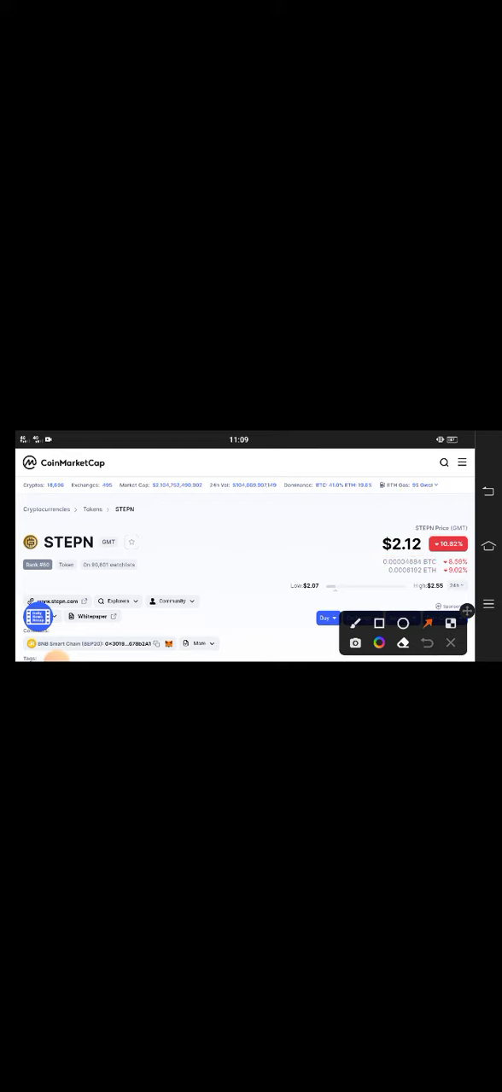
left_click_drag(452, 521, 430, 580)
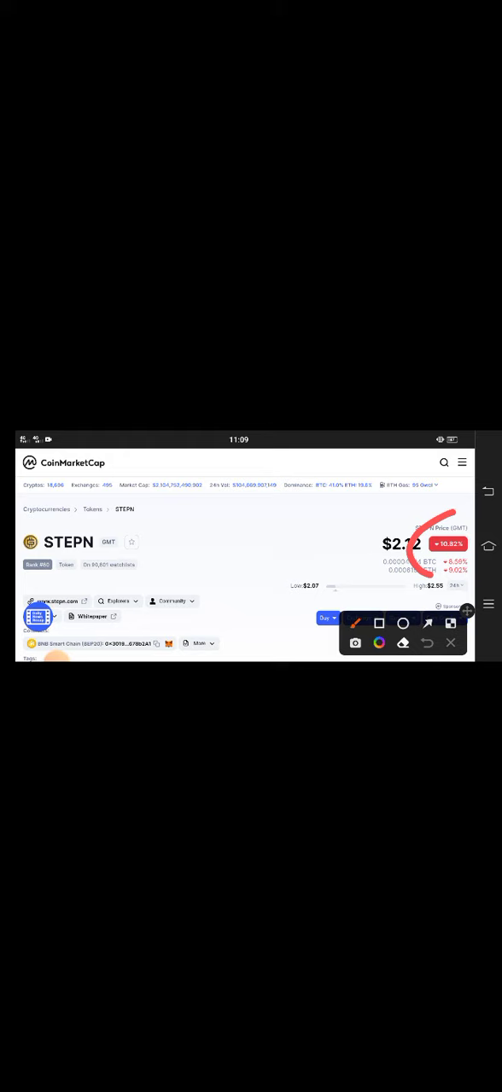
left_click_drag(435, 513, 410, 521)
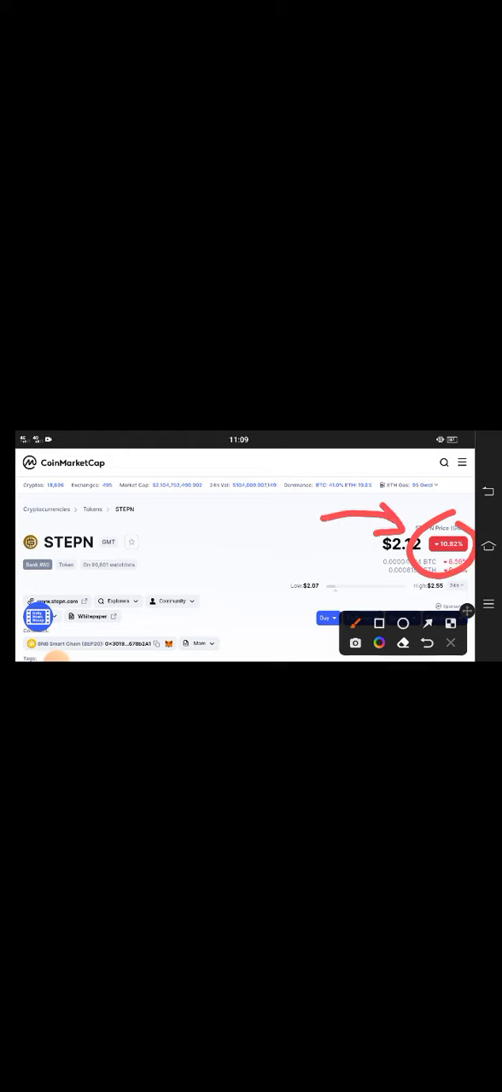
Clear the annotations and scroll down to STEPN's Market Cap and Volume statistics.
left_click(450, 642)
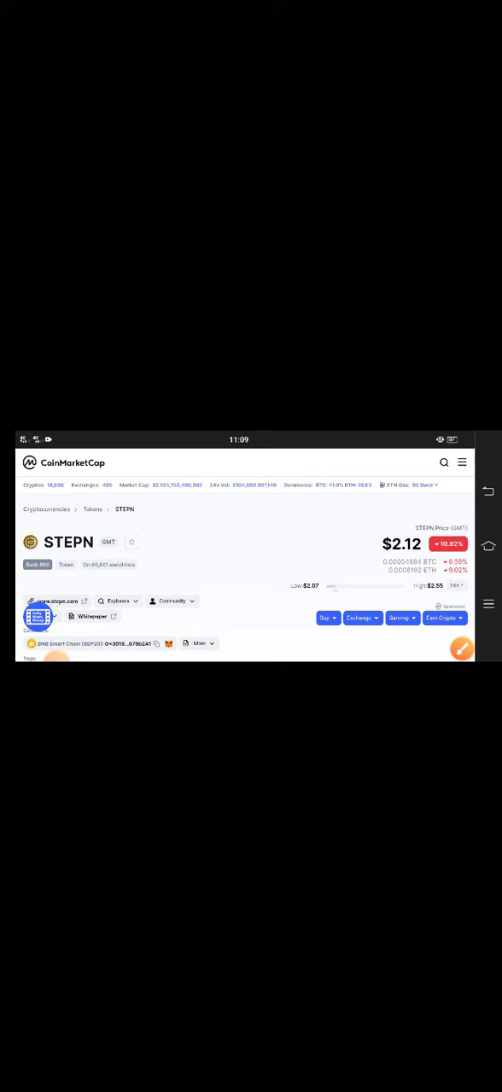
left_click(461, 648)
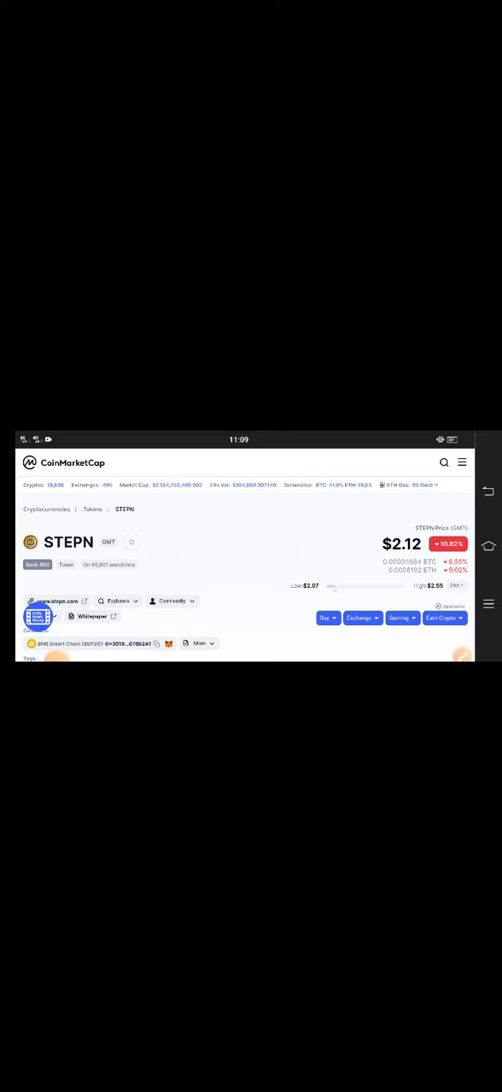
scroll("down", 3)
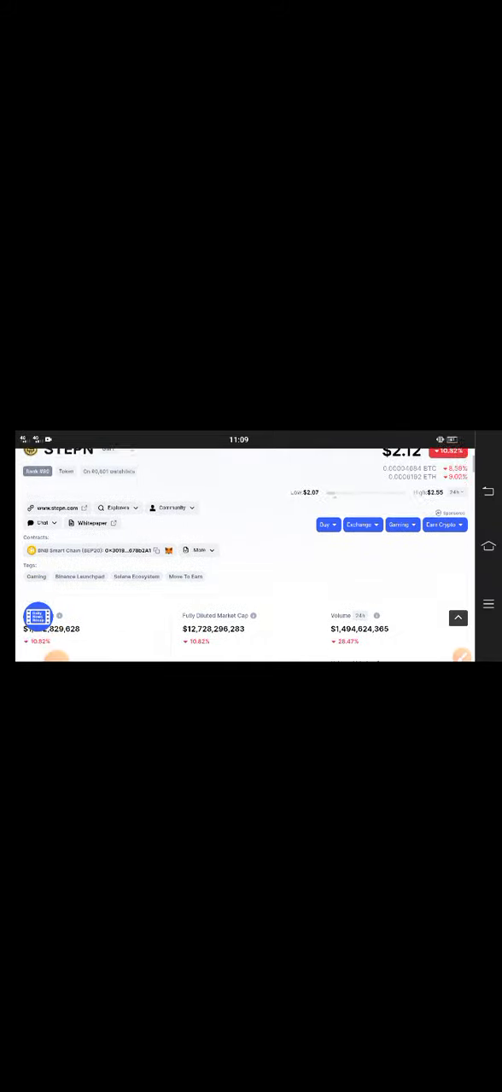
scroll("down", 3)
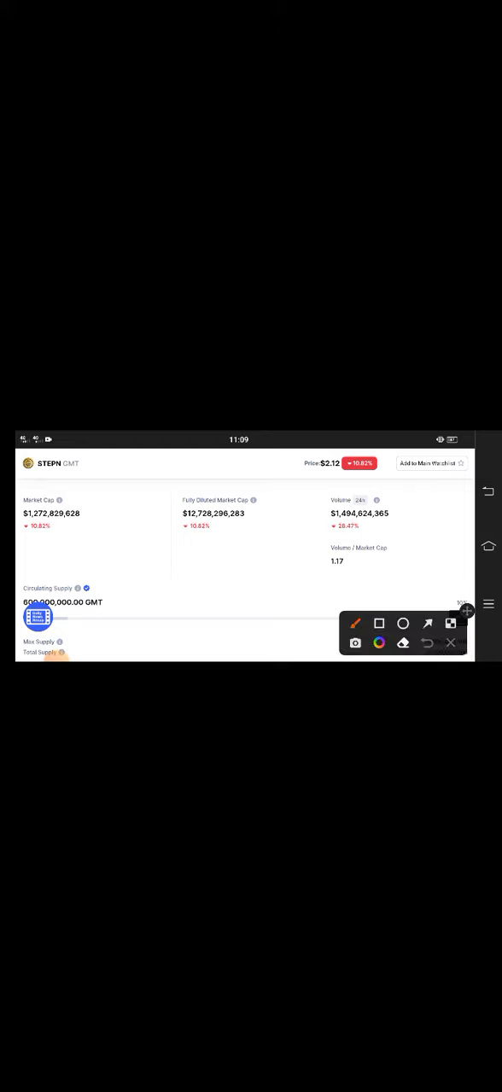
Box the 24h Volume figure in red, then scroll down to the STEPN to USD chart.
left_click(379, 623)
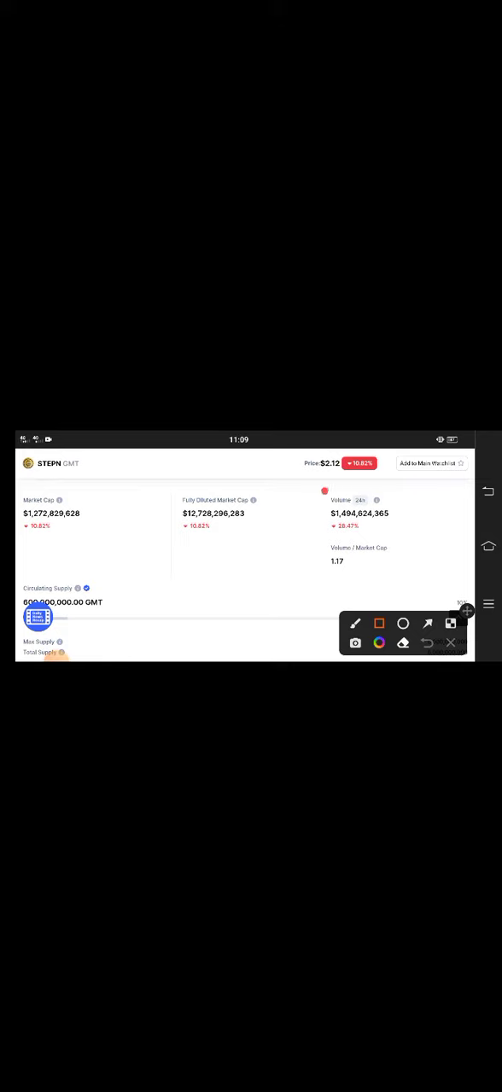
left_click_drag(325, 495, 395, 529)
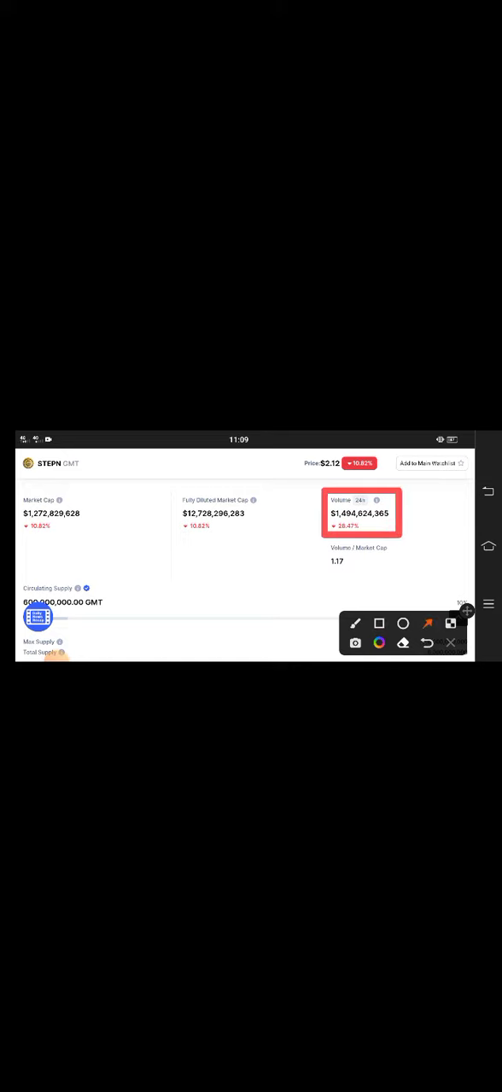
left_click_drag(282, 594, 320, 533)
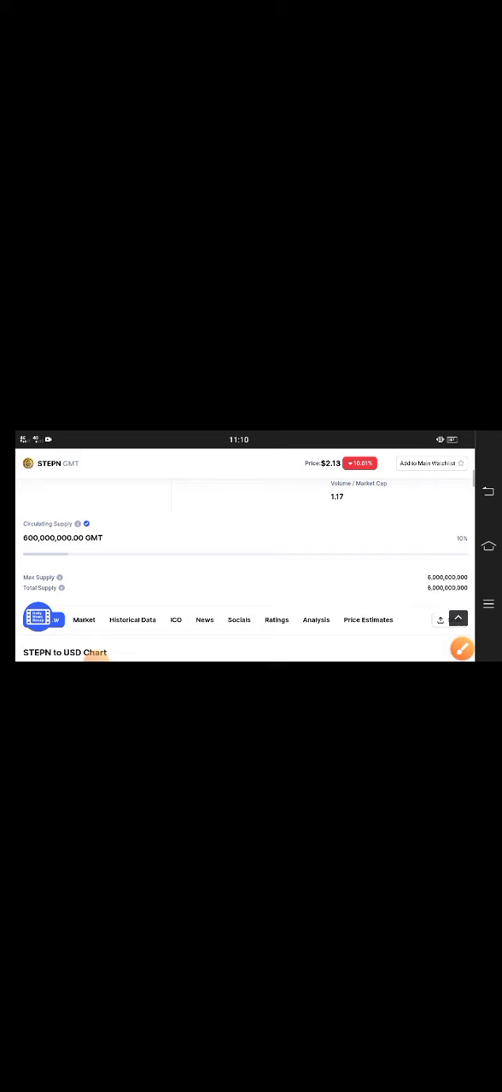
scroll("down", 3)
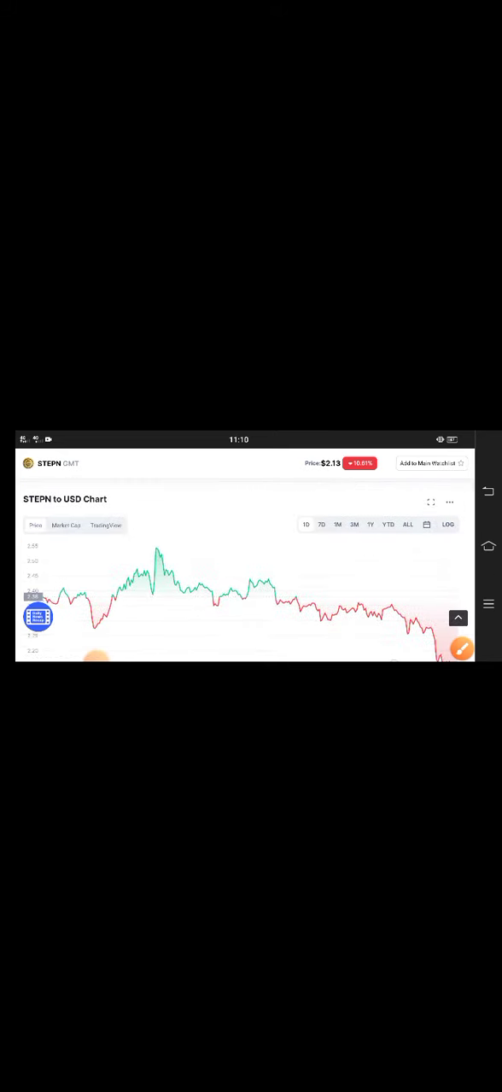